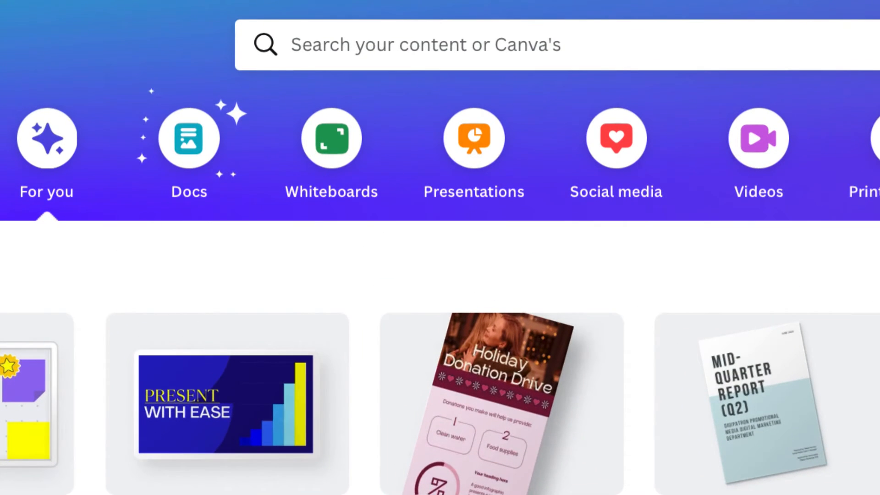
Start a new blank Doc from the Docs category on the Canva home page
click(189, 138)
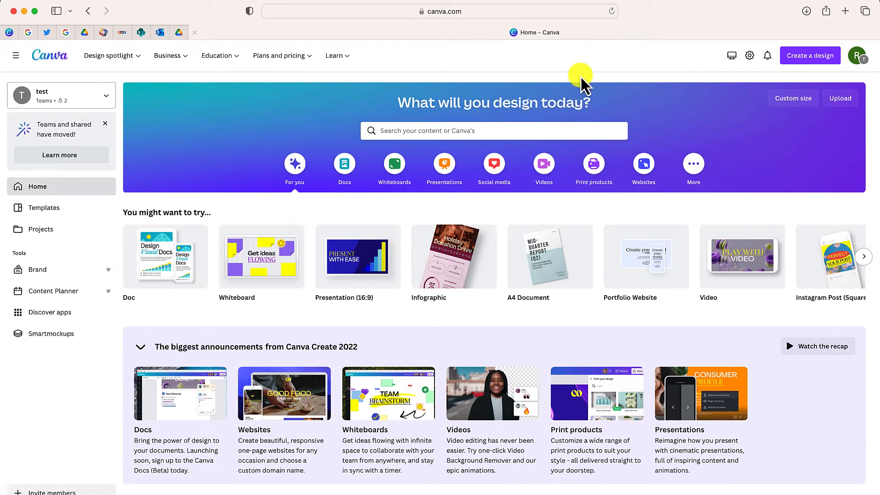
click(343, 164)
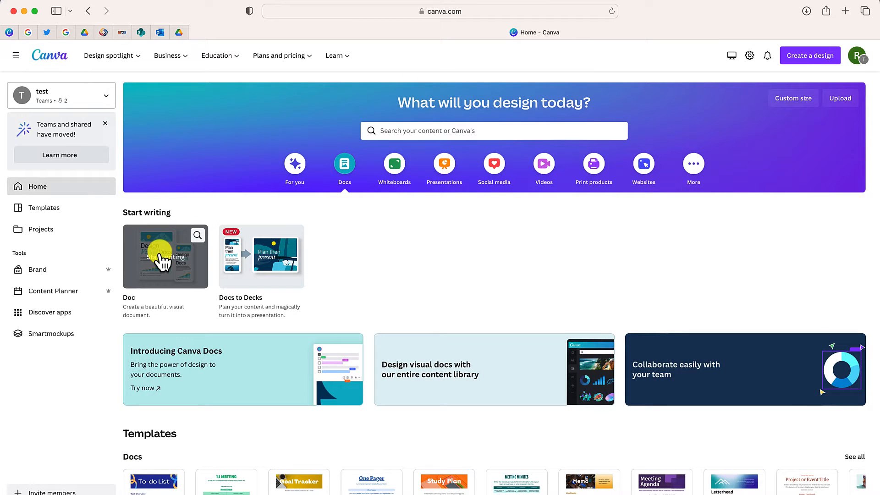
click(165, 256)
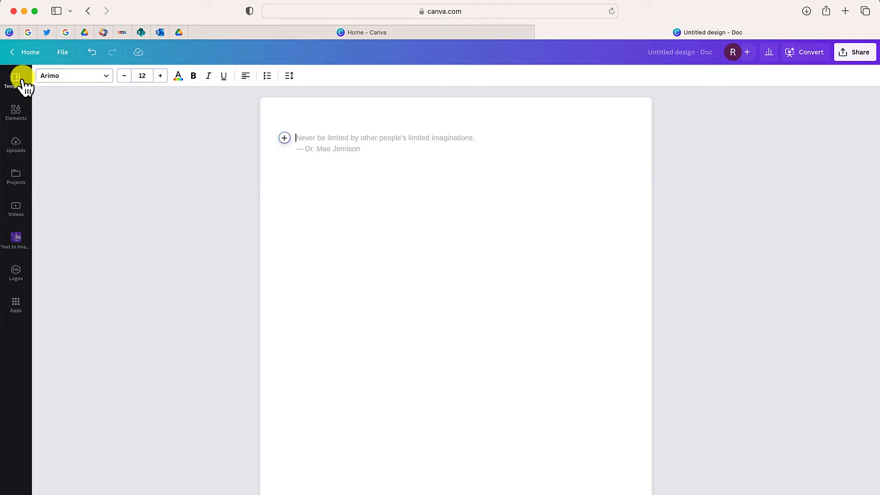
Insert the 'A very warm welcome' banner template from the Doc templates collection
click(16, 79)
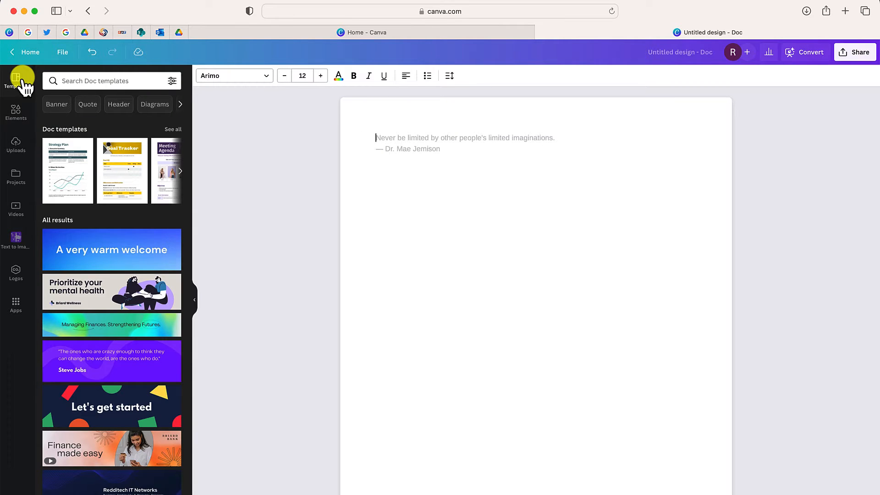
mouse_move(142, 193)
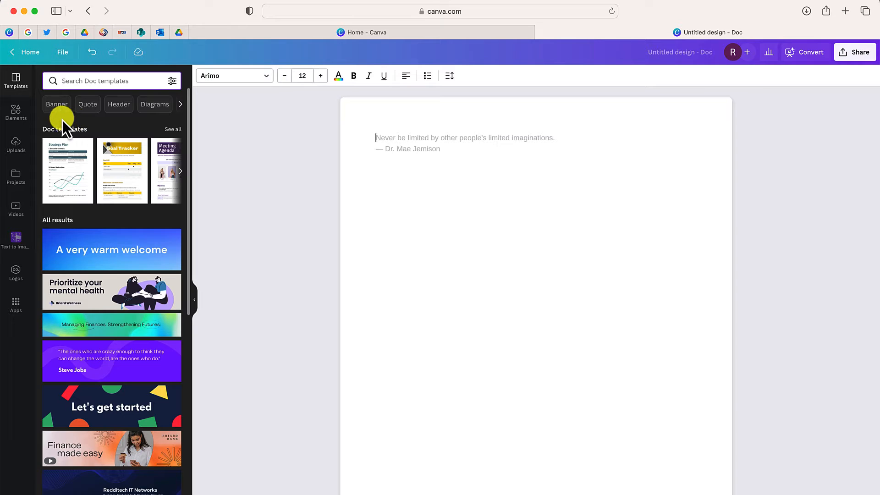
mouse_move(118, 132)
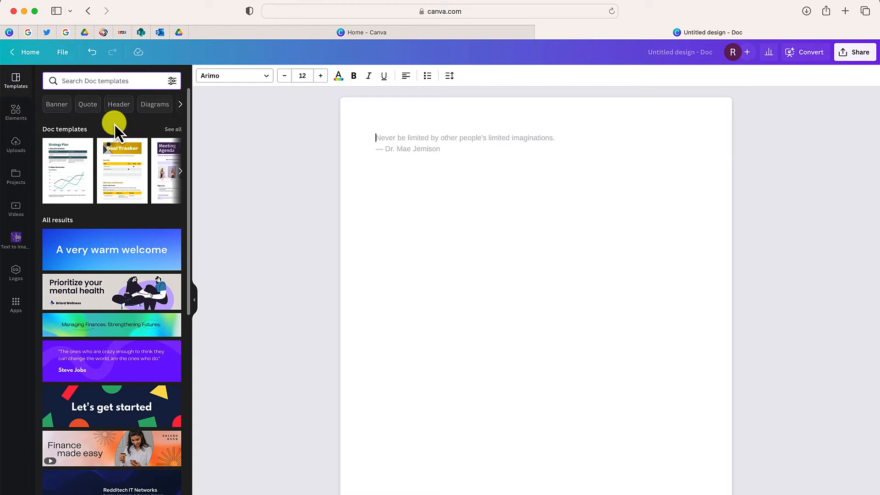
mouse_move(111, 253)
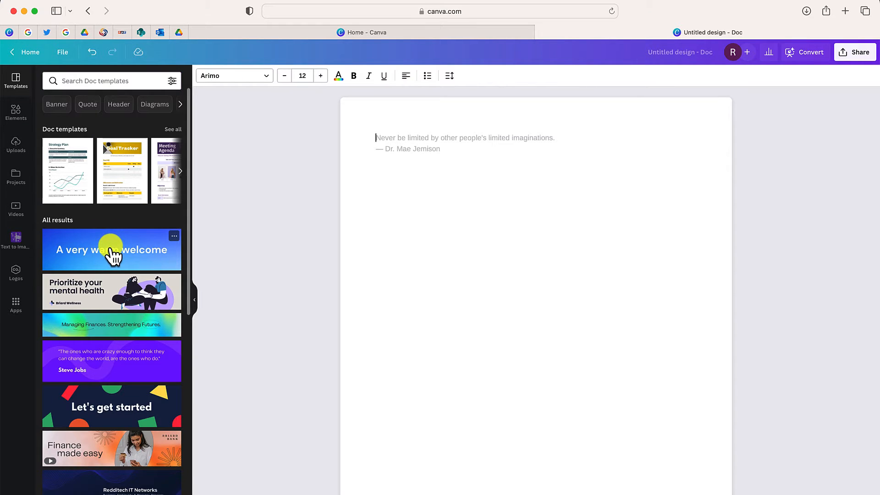
click(112, 249)
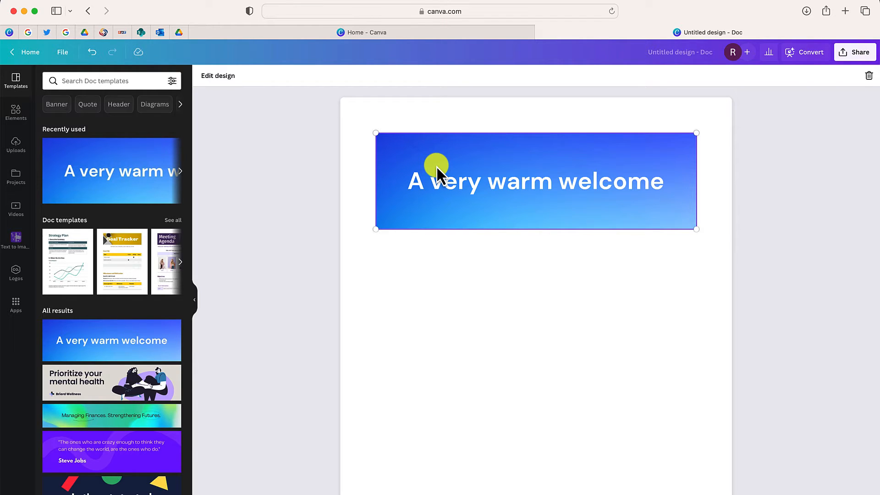
mouse_move(459, 244)
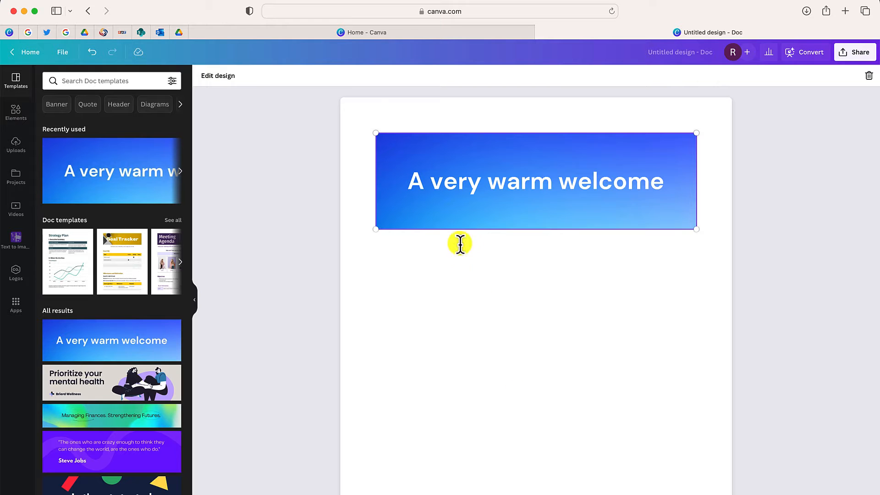
mouse_move(306, 111)
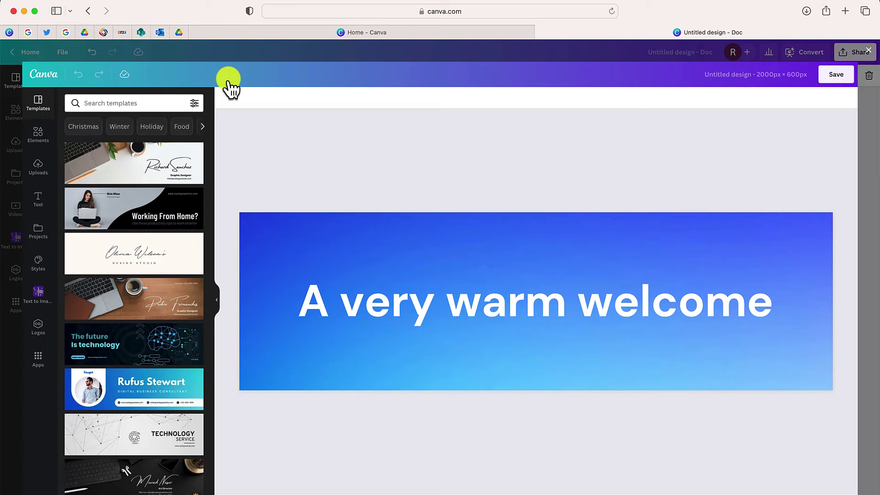
mouse_move(264, 204)
text(Everything you need to know about Docs)
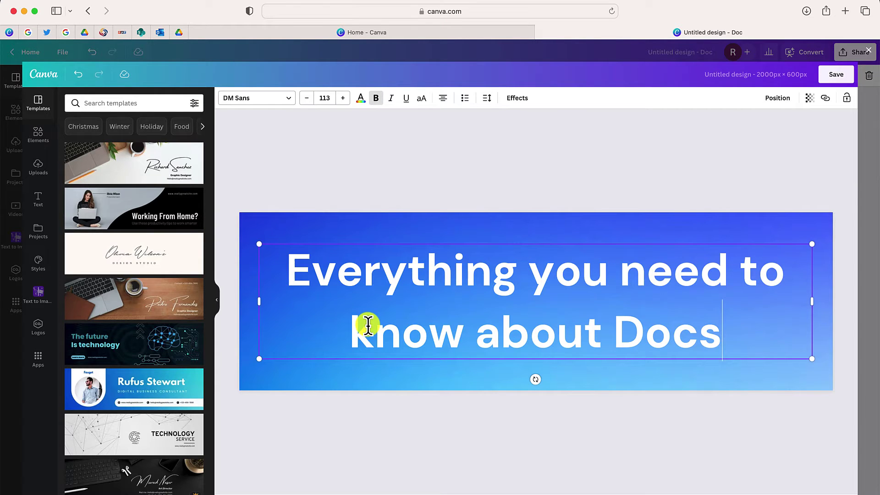
Finish the banner text, search the element library for 'canva' to add the logo, and return to the Doc
click(380, 157)
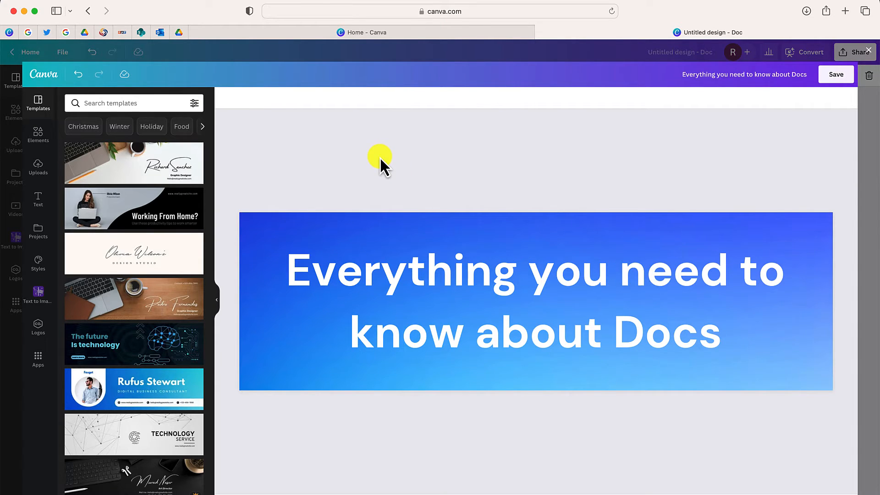
click(38, 129)
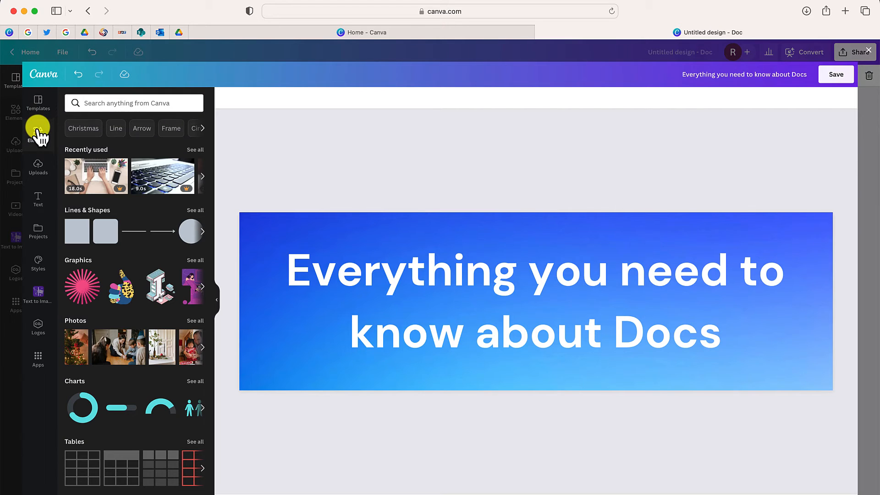
click(134, 103)
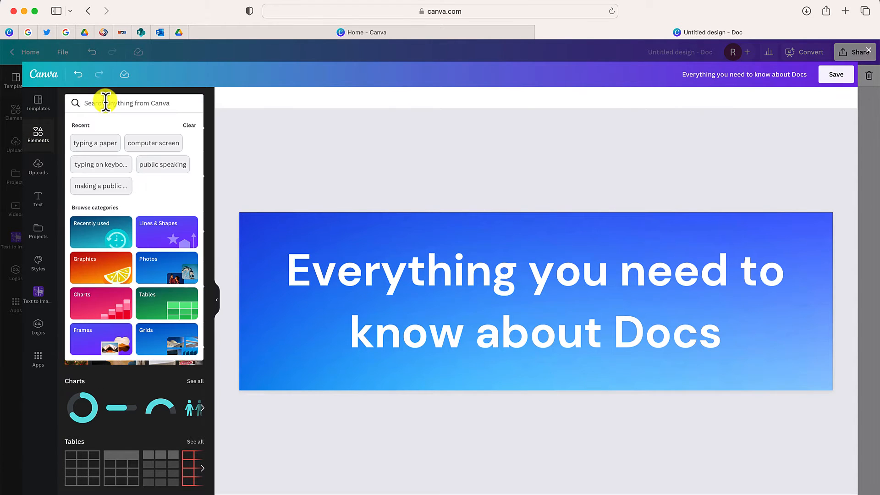
text(canva)
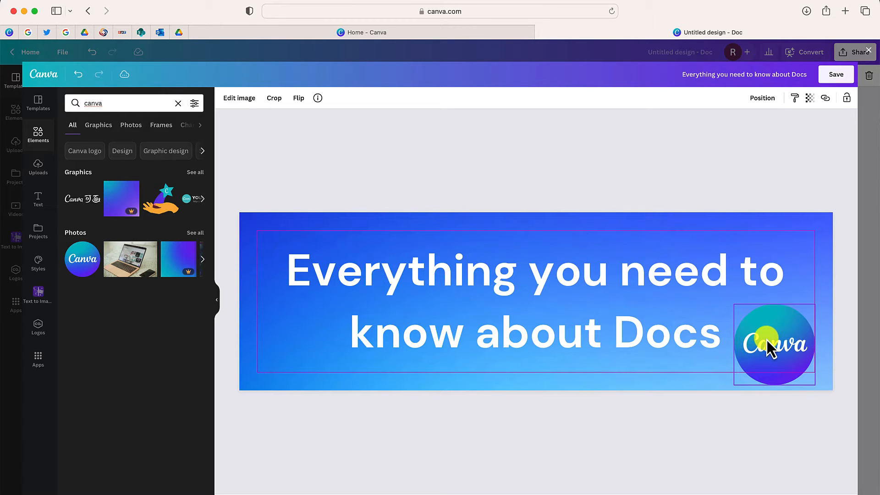
click(774, 343)
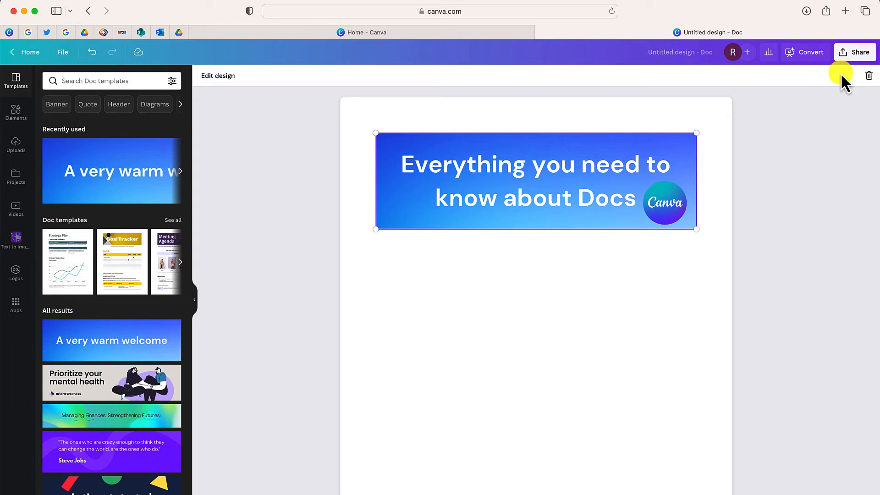
mouse_move(687, 135)
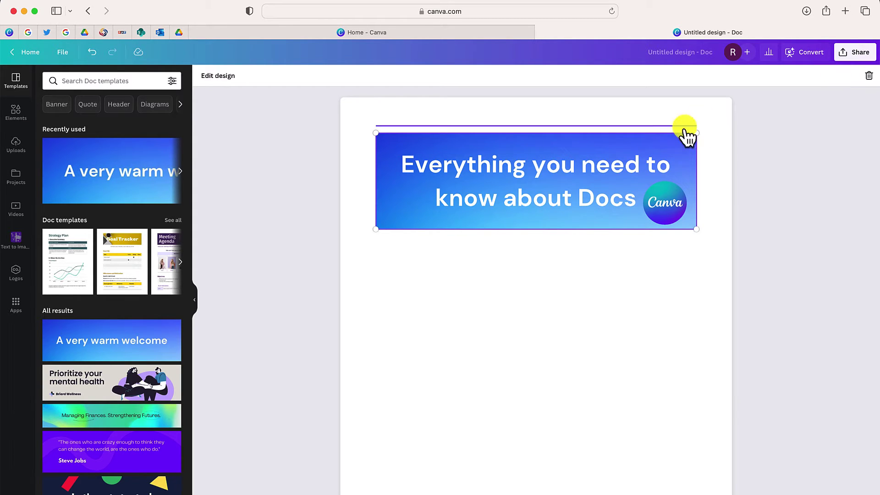
Add a 'Welcome to Canva Docs' heading below the banner at size 21, coloured blue
click(376, 257)
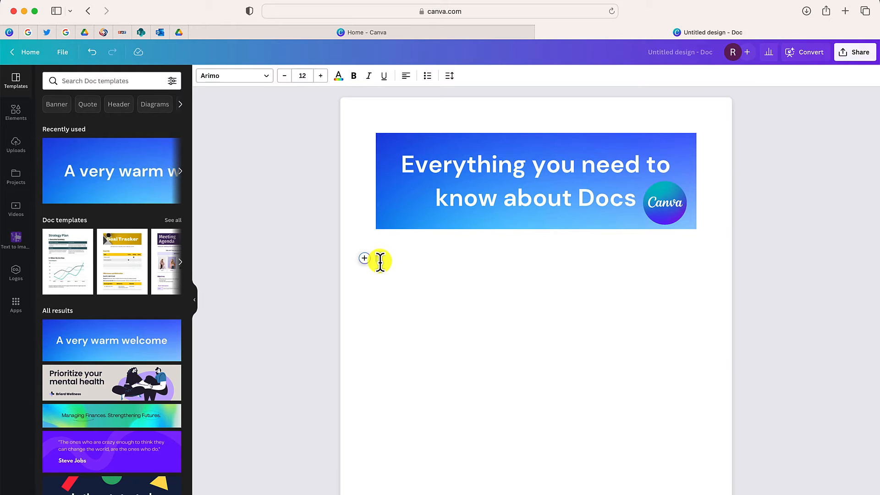
text(Welcome to Canva Docs)
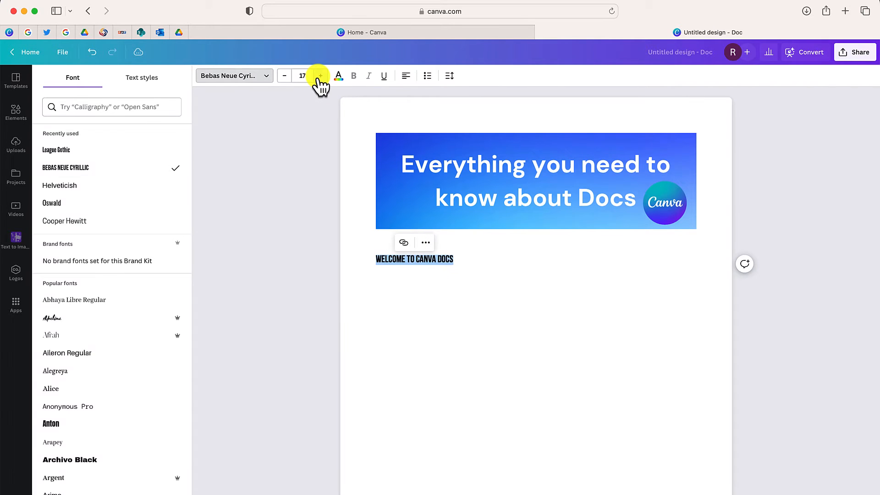
click(338, 76)
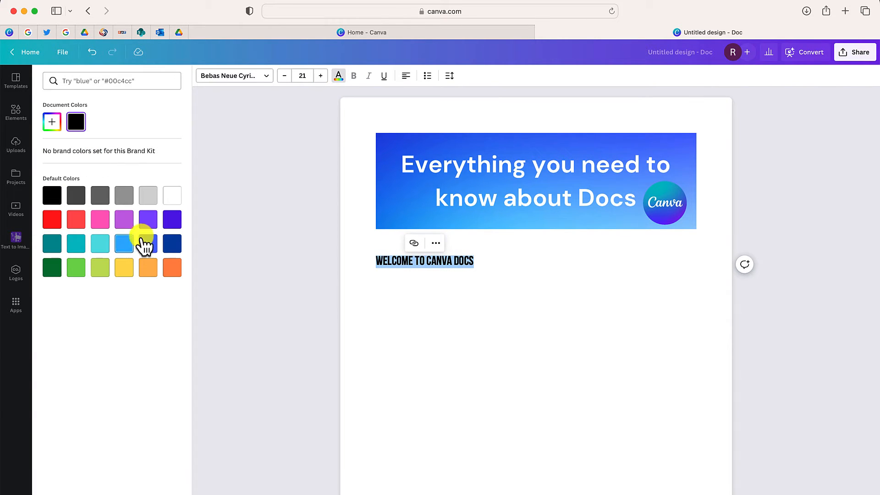
click(16, 81)
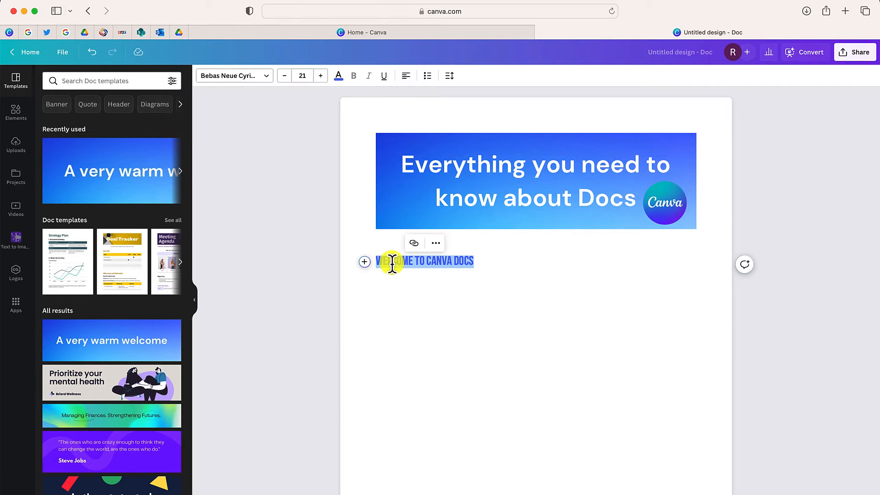
End the 'Welcome to Canva Docs' heading and start a new empty line beneath it
click(364, 263)
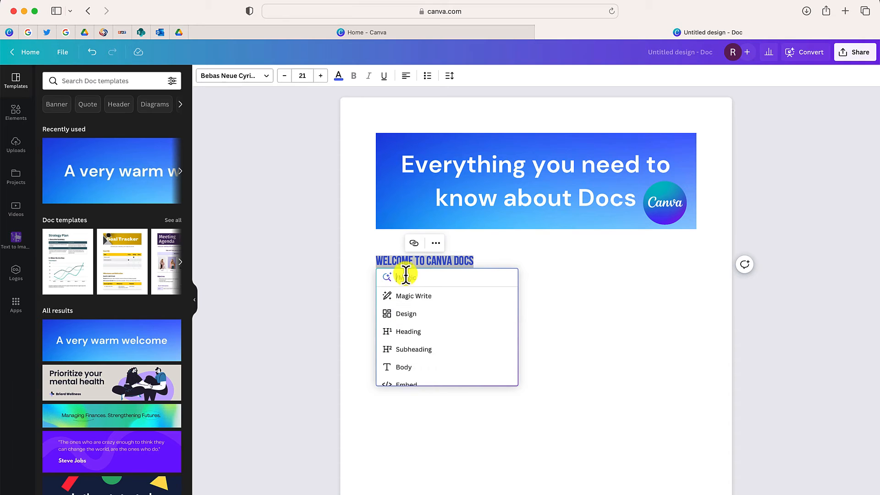
click(408, 331)
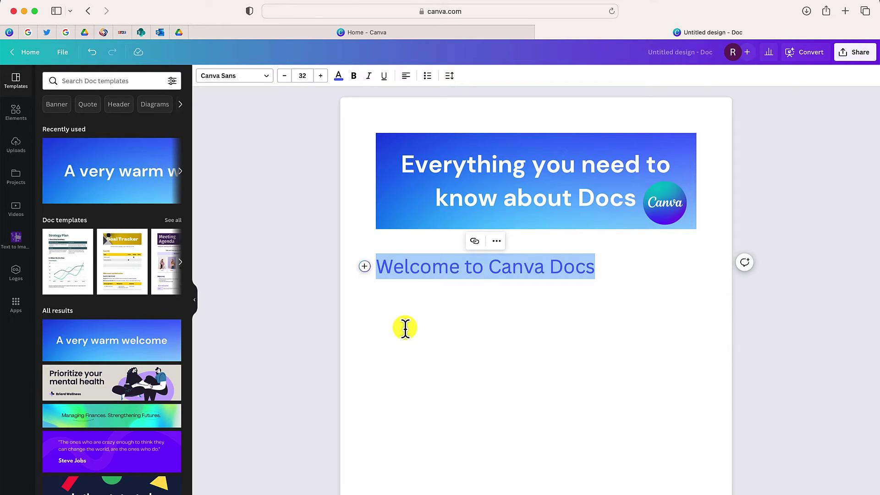
click(405, 328)
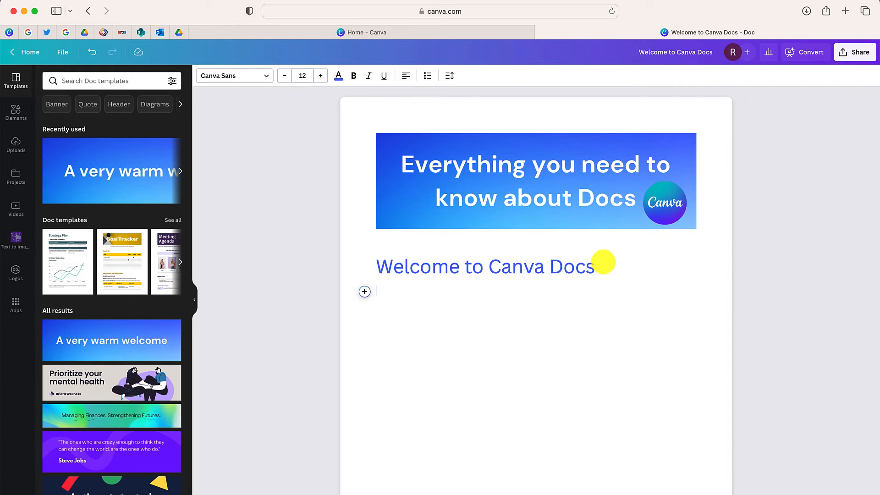
mouse_move(364, 292)
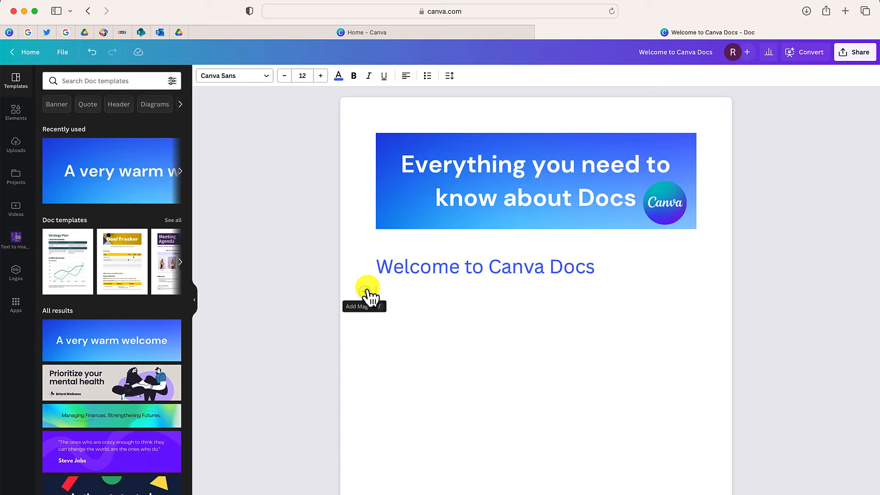
Insert a Magic Write block on the empty line below the heading
click(365, 292)
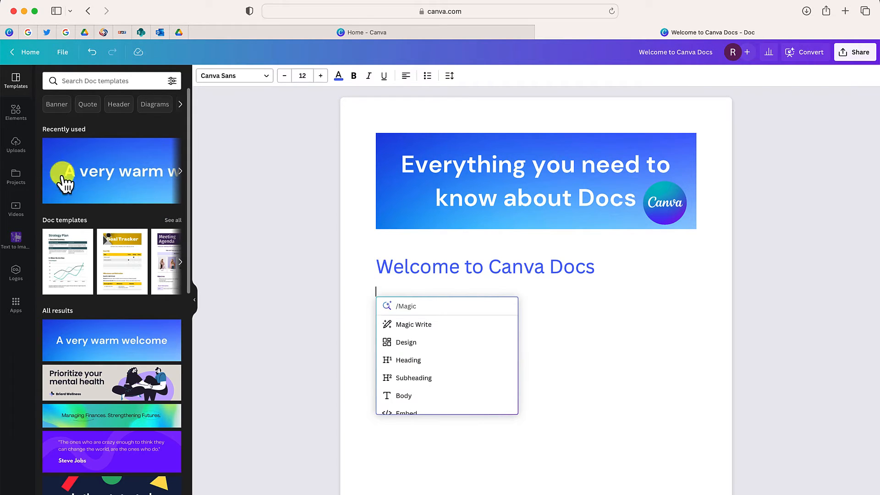
mouse_move(8, 185)
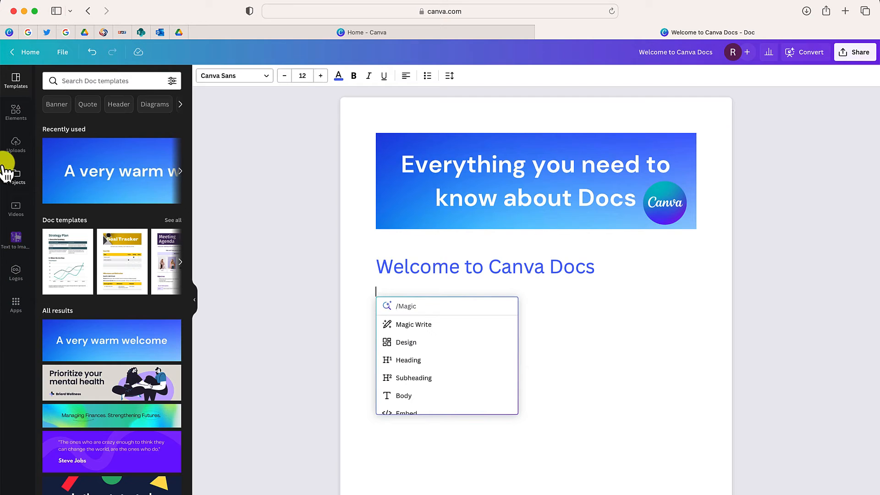
mouse_move(406, 342)
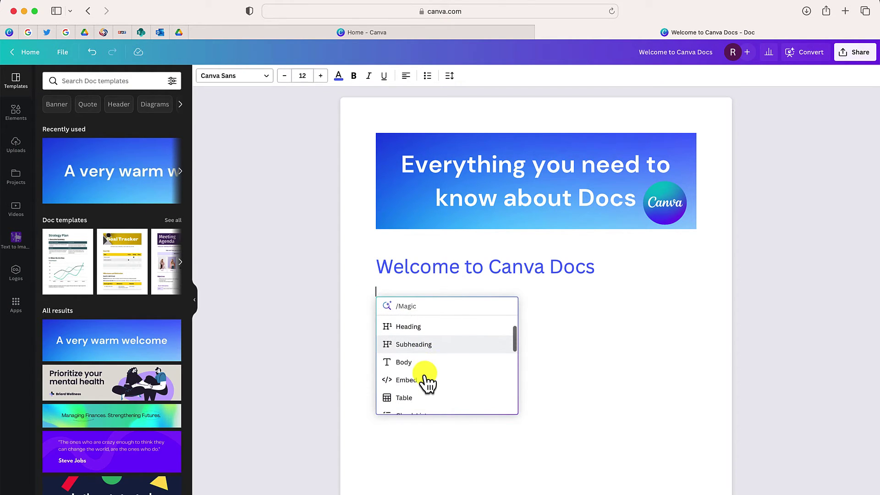
scroll(down, 3)
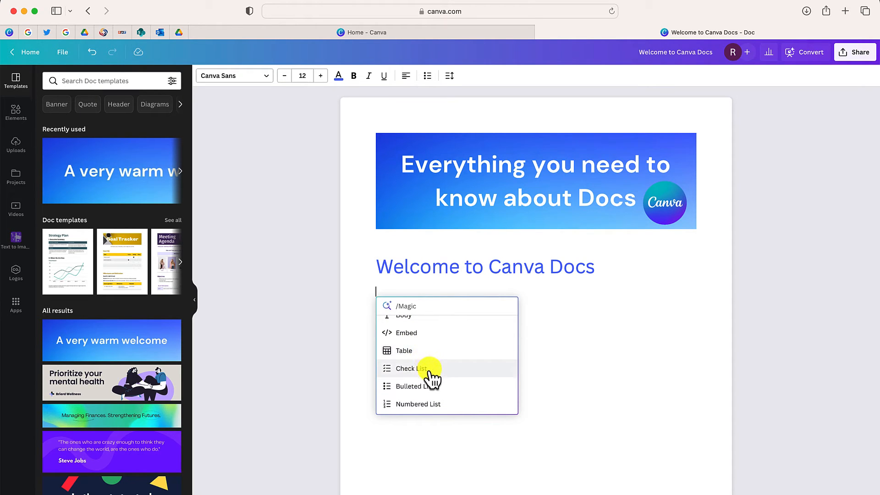
scroll(down, 3)
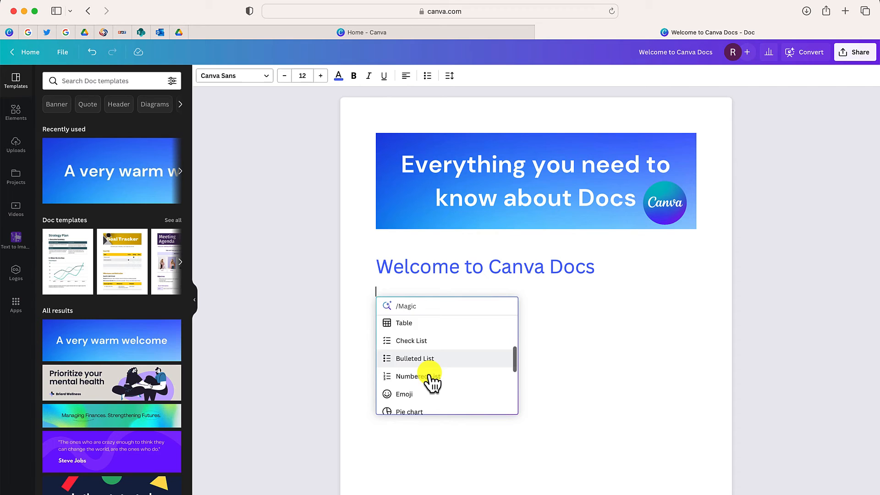
scroll(down, 3)
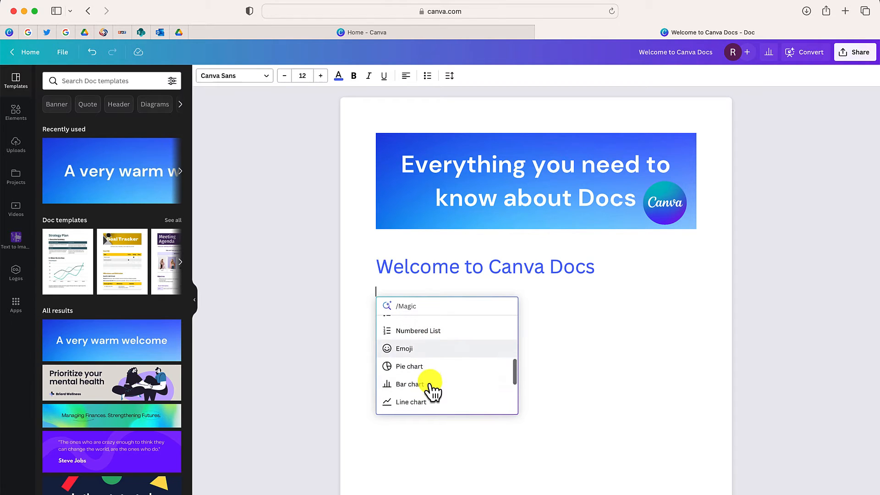
scroll(down, 3)
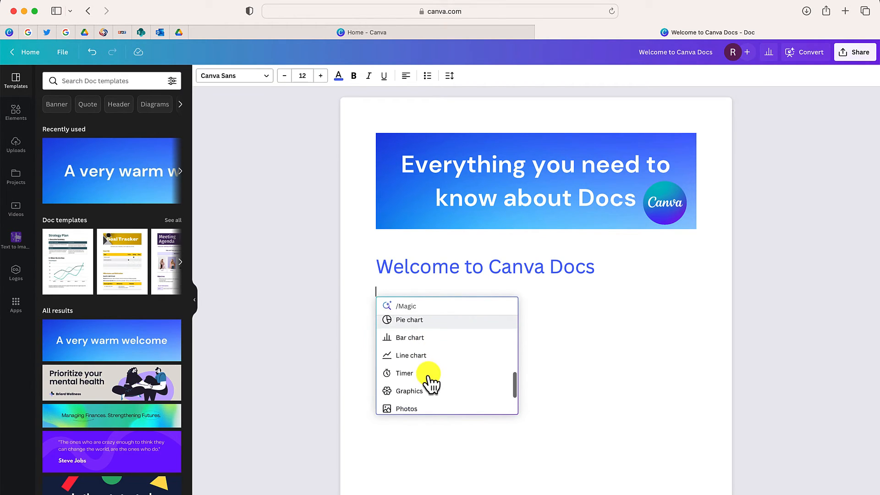
scroll(up, 3)
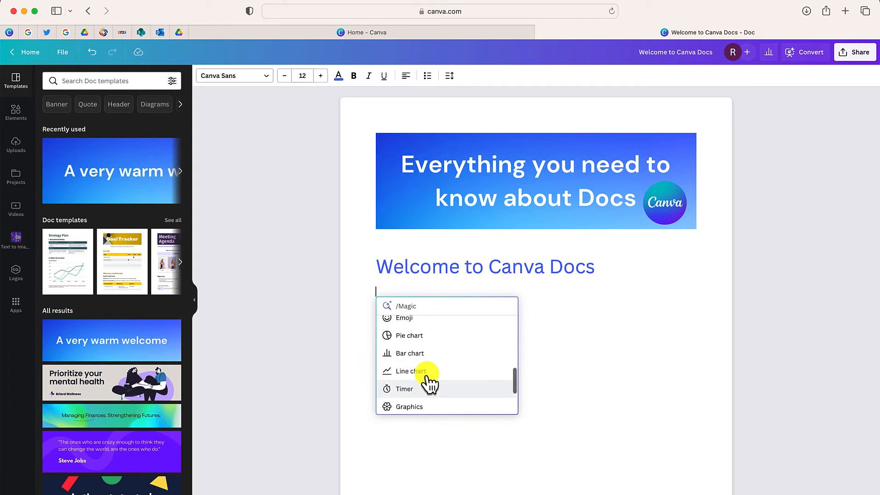
scroll(up, 3)
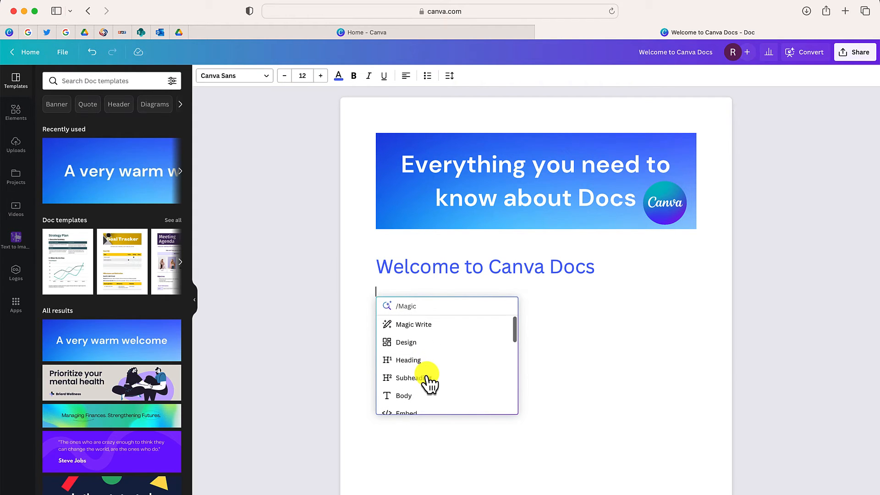
mouse_move(413, 324)
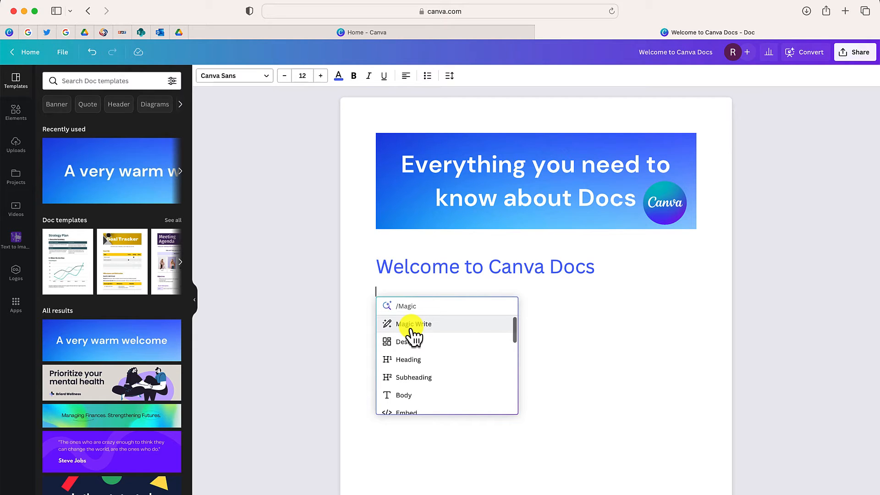
click(414, 324)
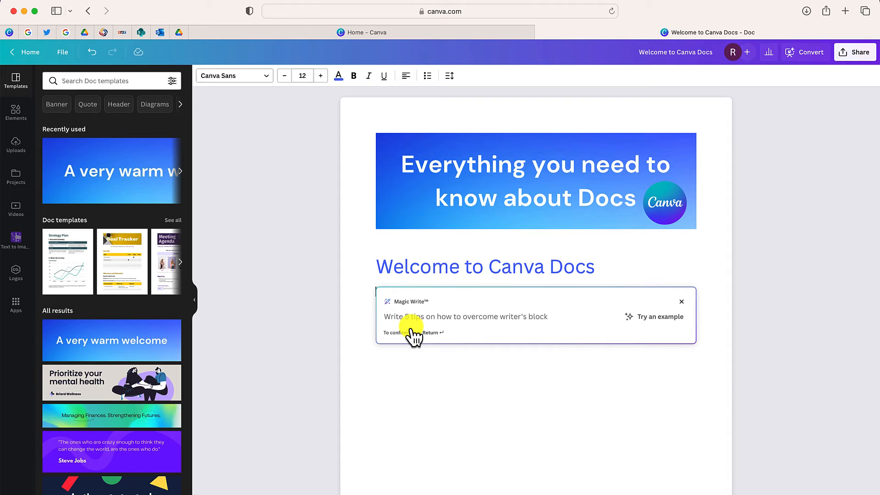
mouse_move(542, 317)
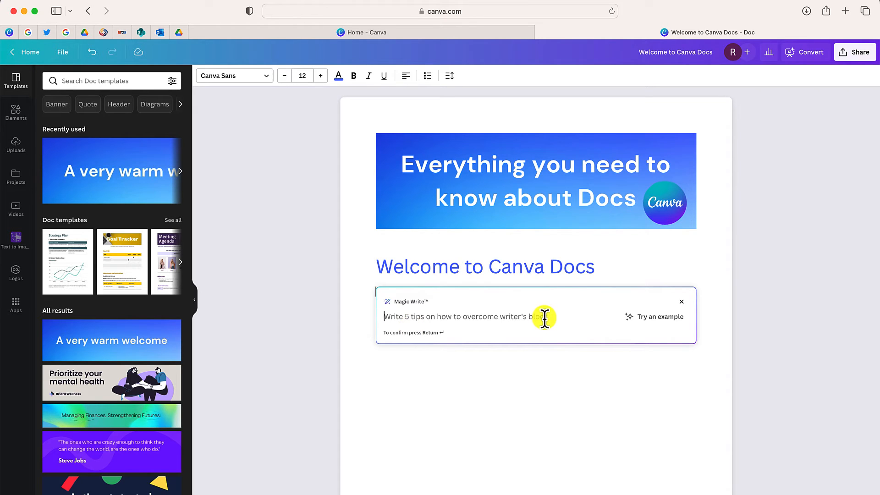
Generate the list with the prompt 'Write 5 suggestions for using Canva Docs'
text(Write 5 suggestions for using Canva Docs)
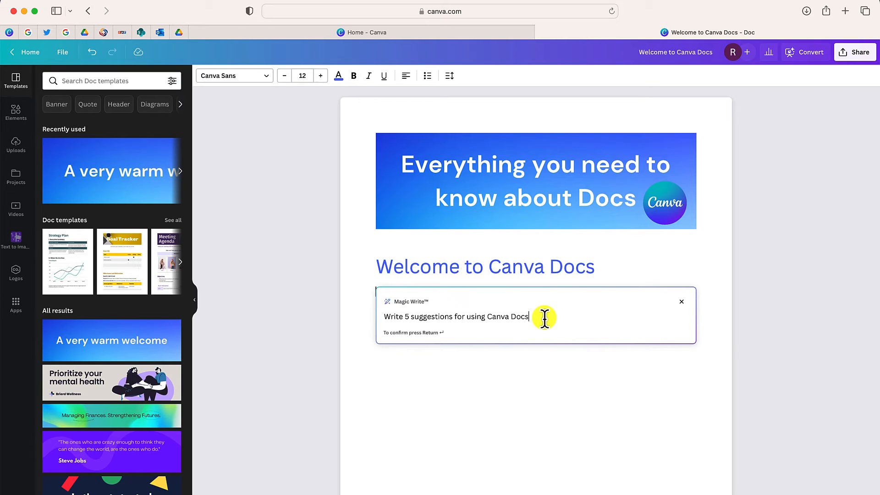
key(Return)
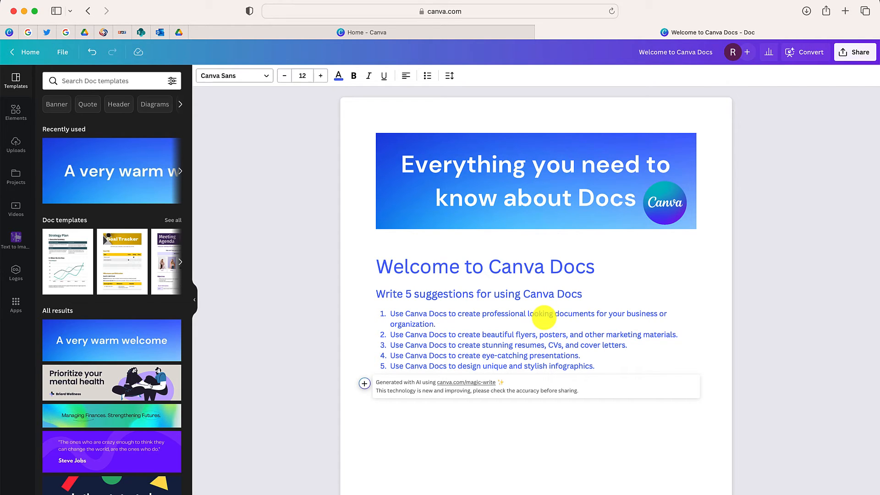
click(365, 384)
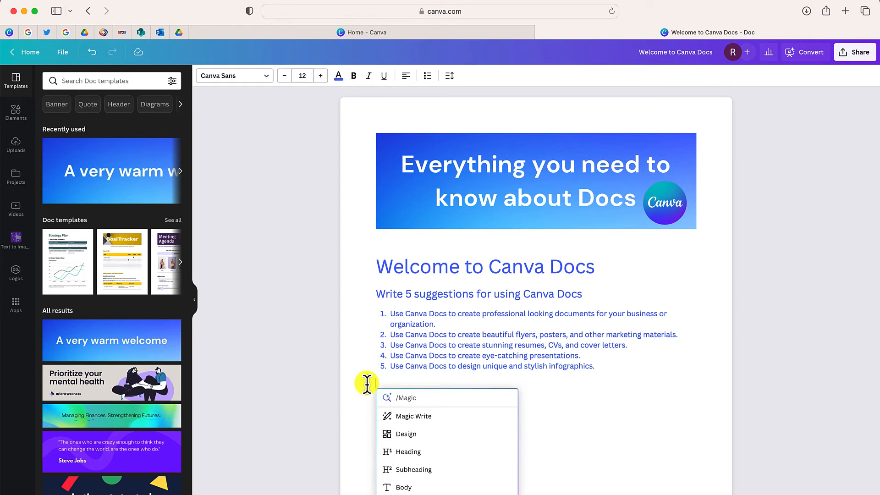
Search for a 'writing' graphic and insert the writing-hand illustration below the numbered list
scroll(down, 3)
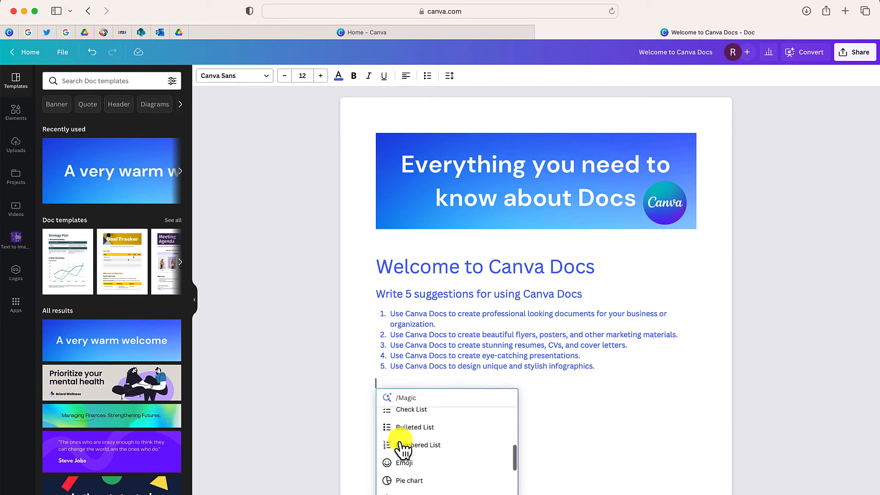
scroll(down, 3)
text(w)
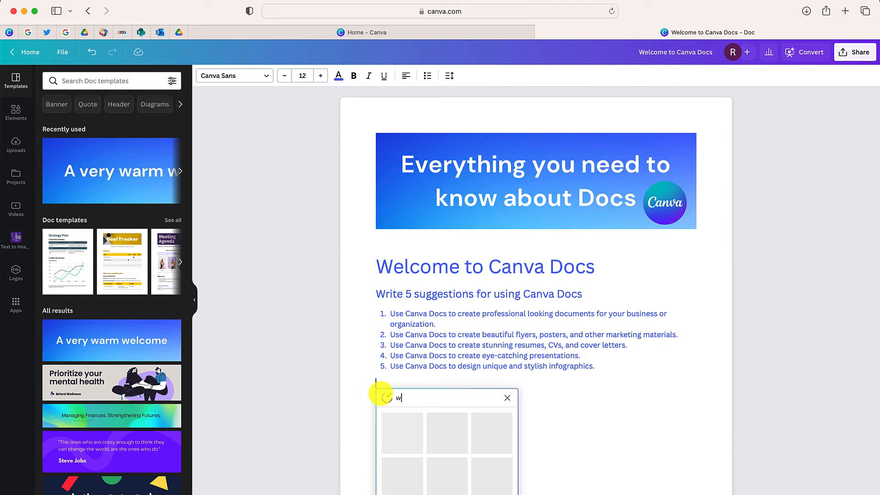
text(riting)
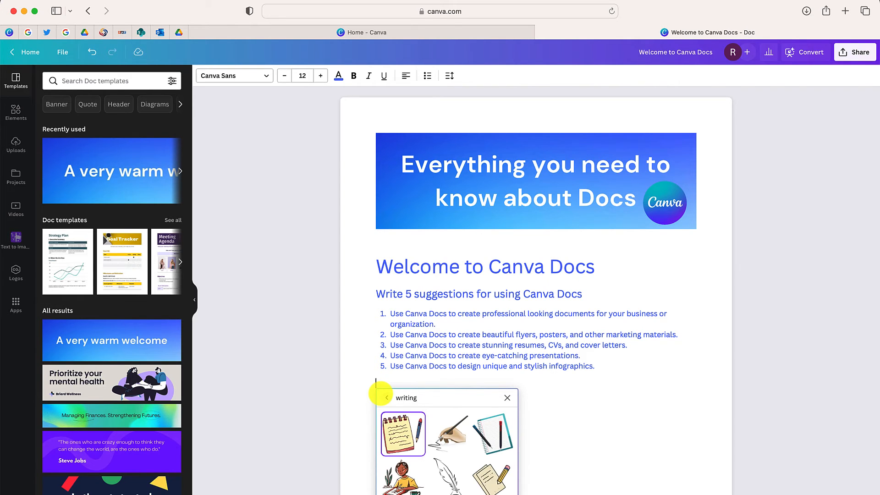
click(449, 447)
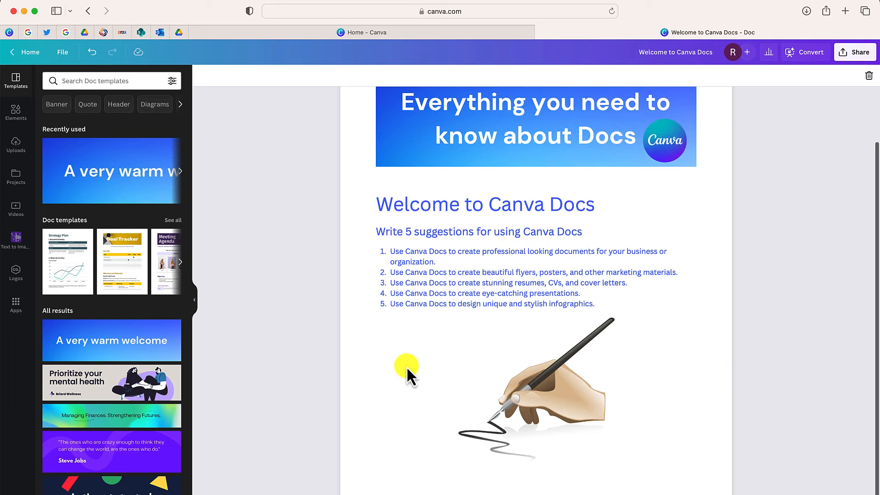
click(536, 387)
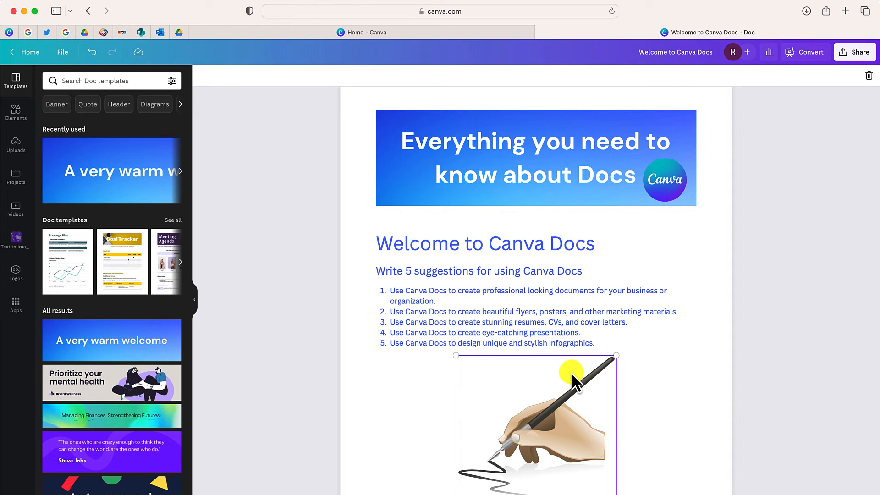
scroll(down, 3)
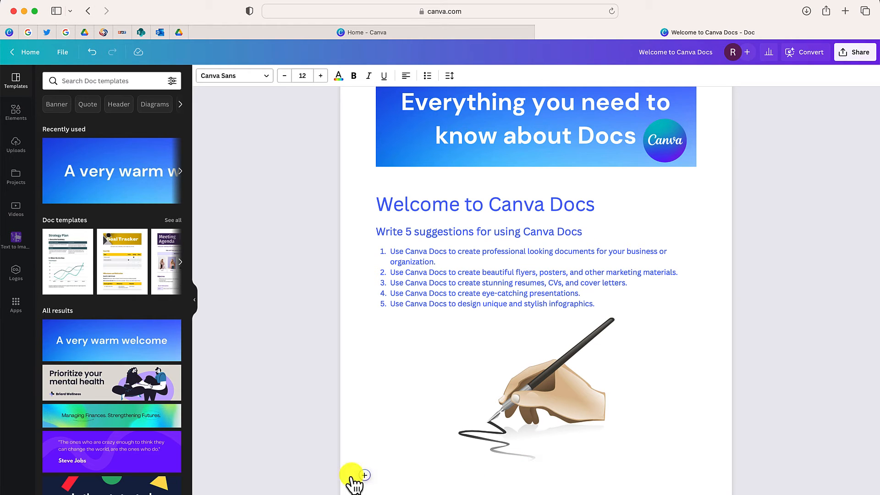
click(365, 476)
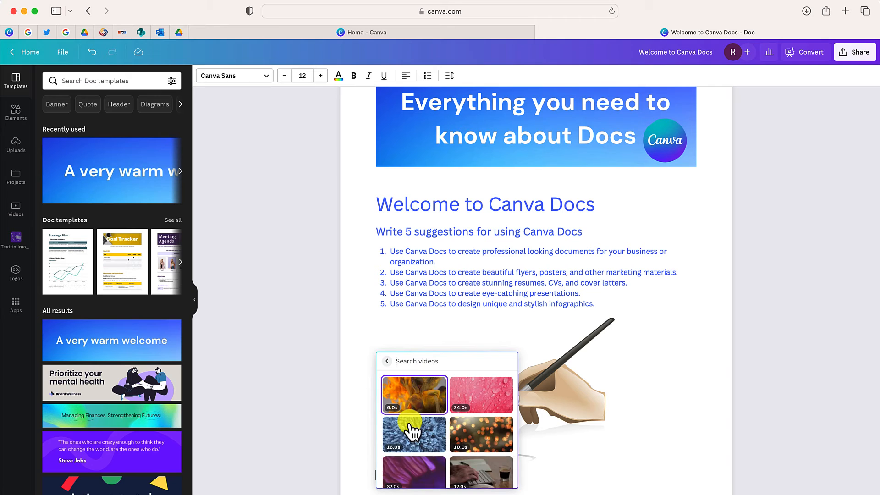
mouse_move(414, 389)
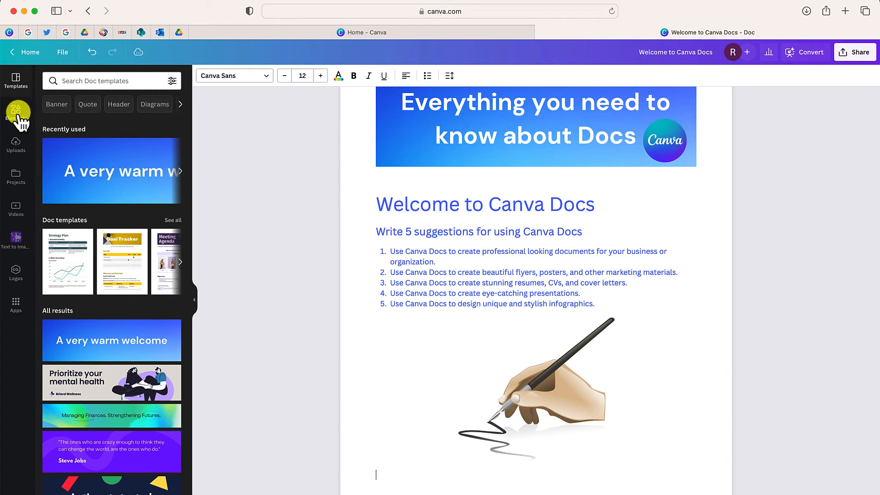
Search the Elements library for 'video' to show stock video results
click(16, 112)
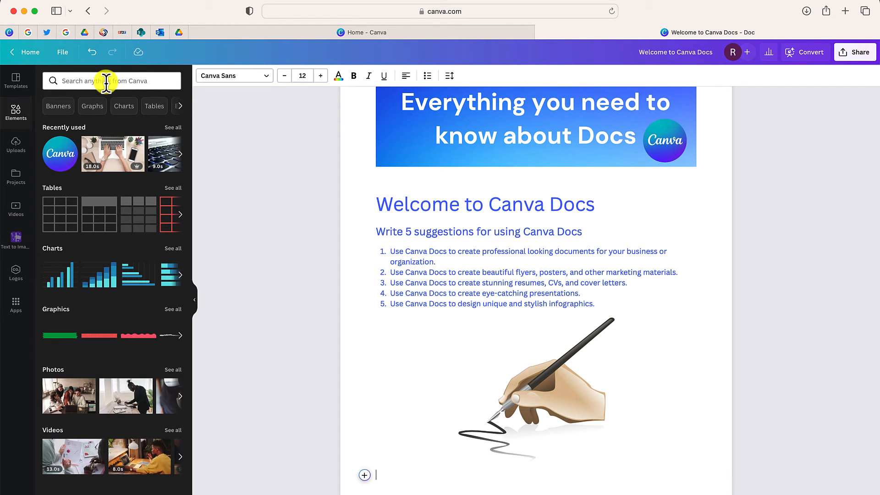
text(videos)
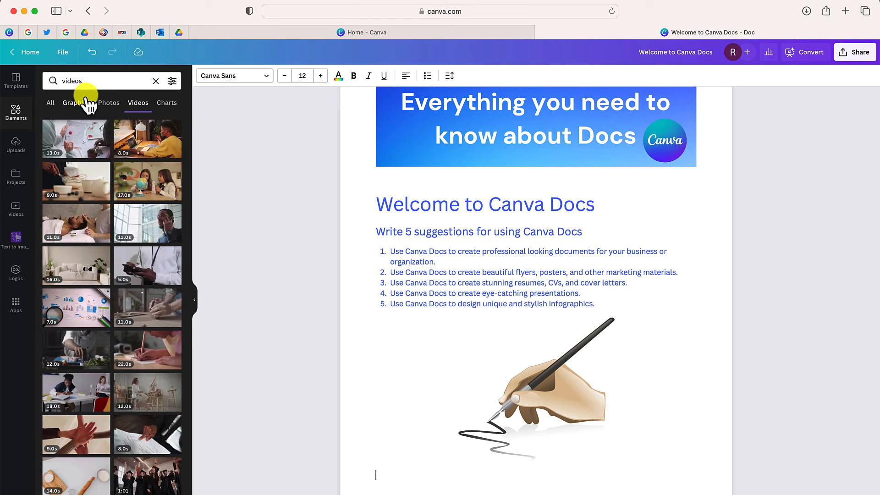
mouse_move(16, 135)
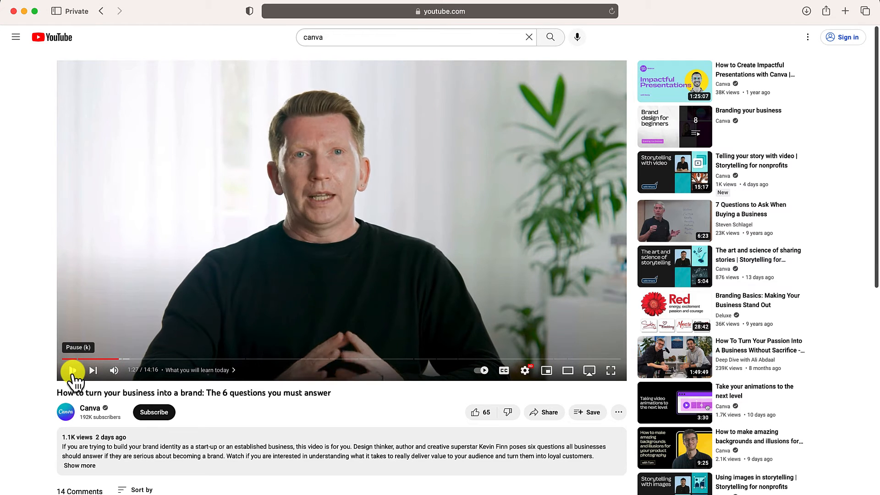
Pause the YouTube video on turning a business into a brand
click(543, 411)
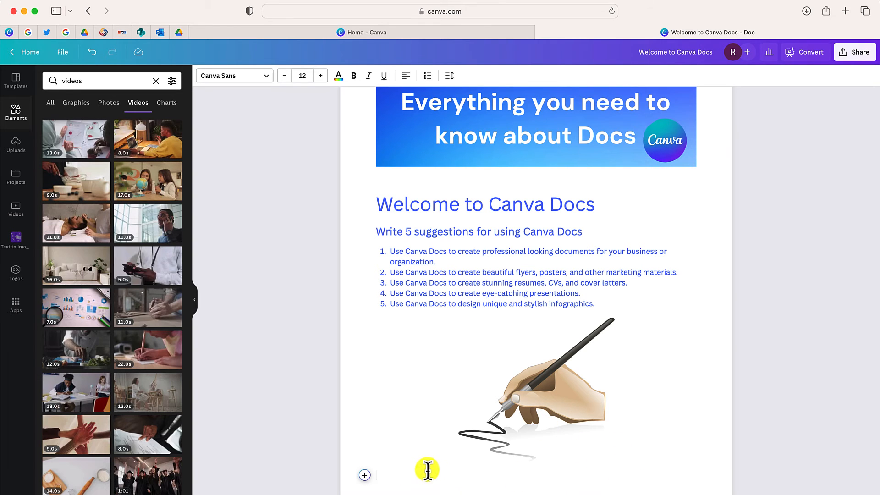
text(https://youtu.be/bMUC687RpUU)
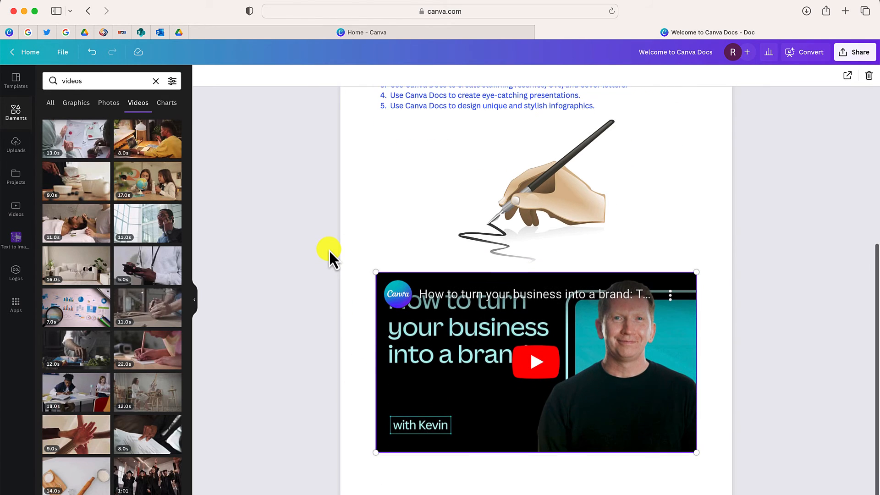
mouse_move(429, 337)
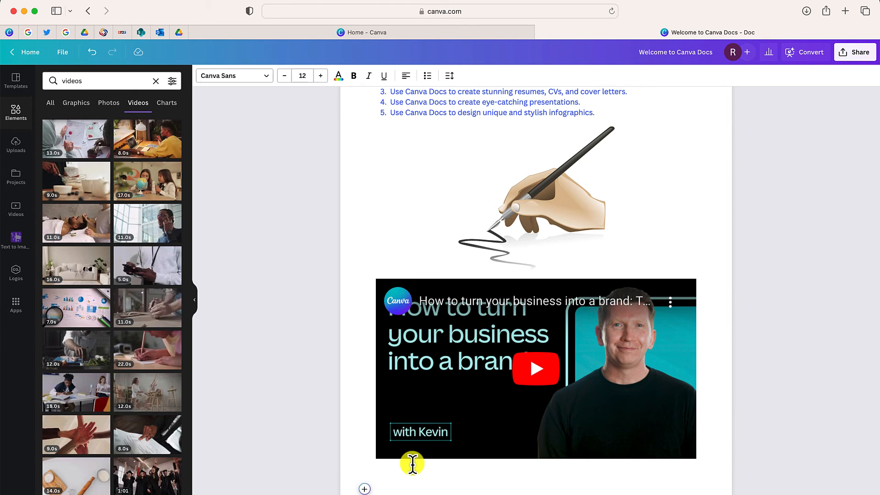
scroll(down, 3)
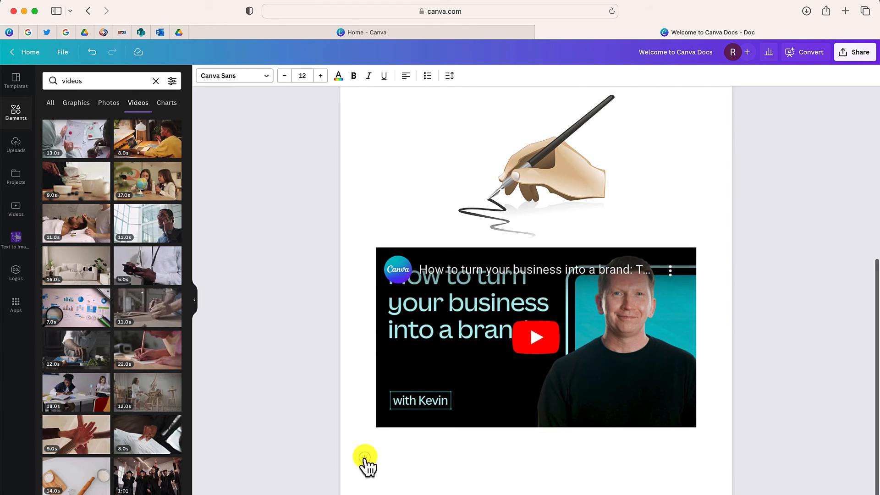
click(366, 460)
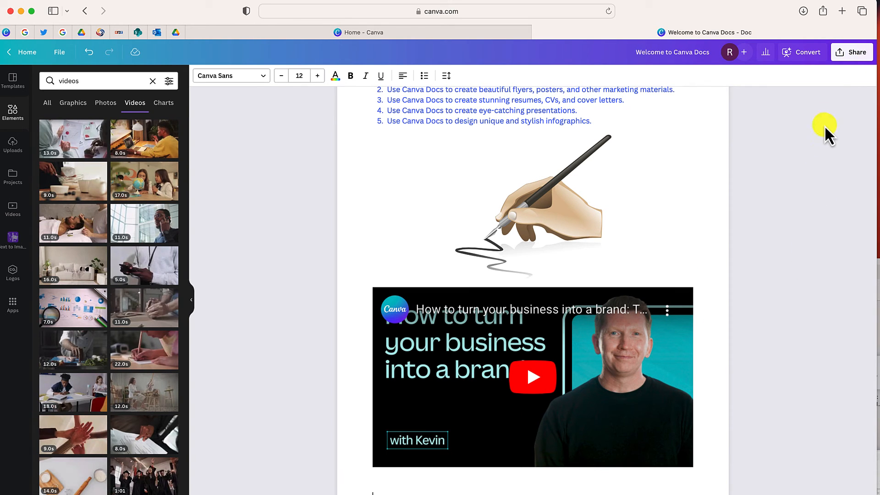
Copy the doc's share link, then start the Docs to Decks conversion
click(852, 51)
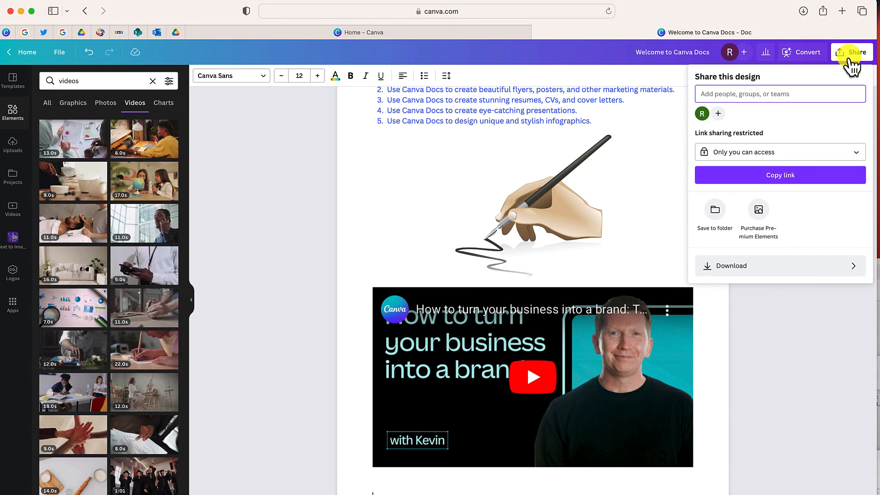
mouse_move(795, 122)
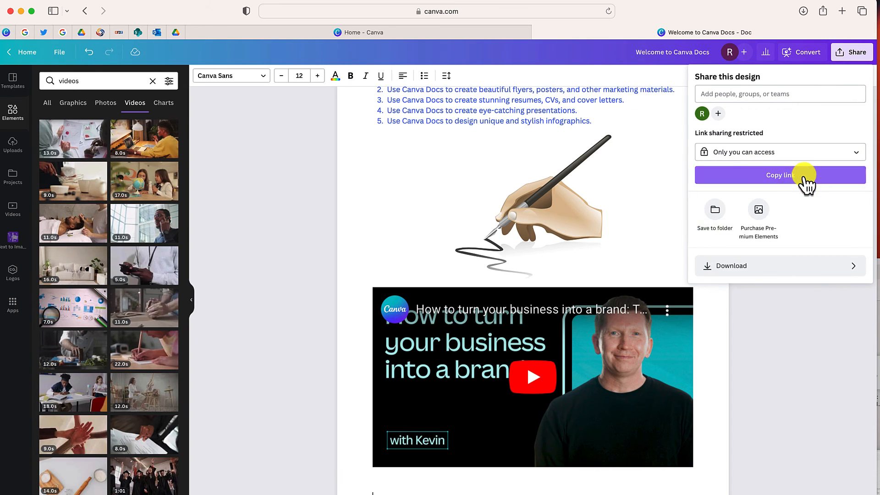
click(779, 175)
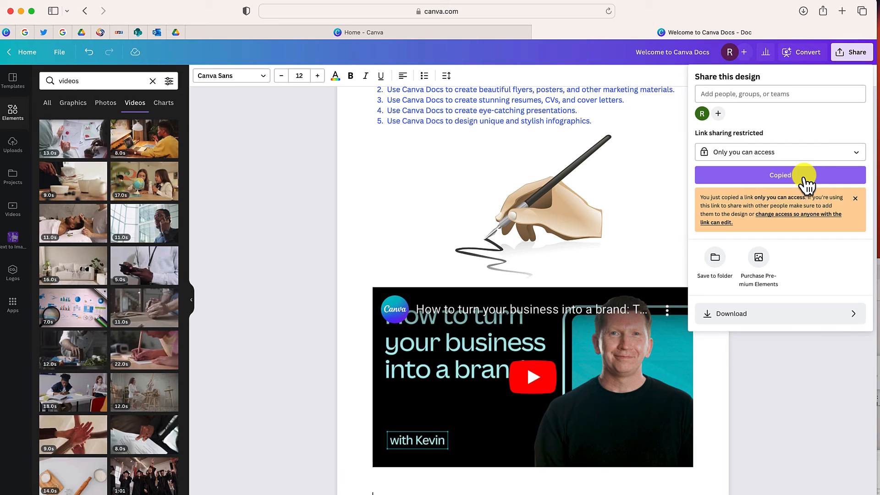
mouse_move(780, 313)
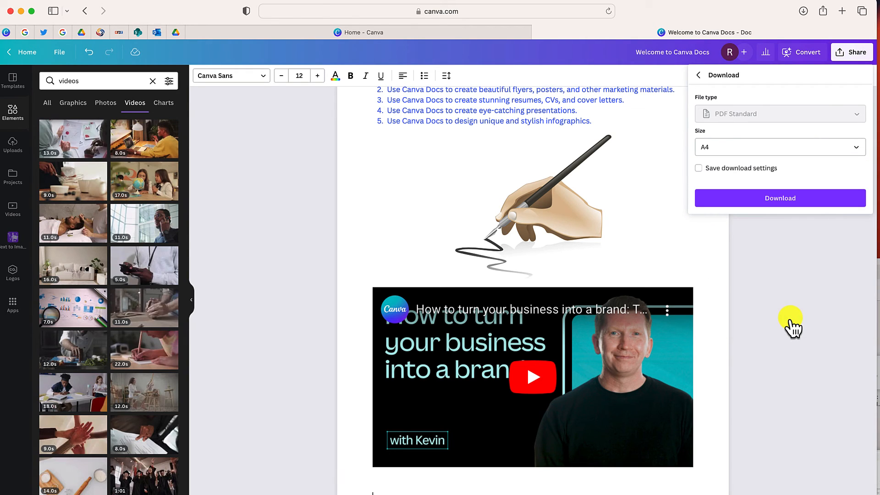
mouse_move(749, 143)
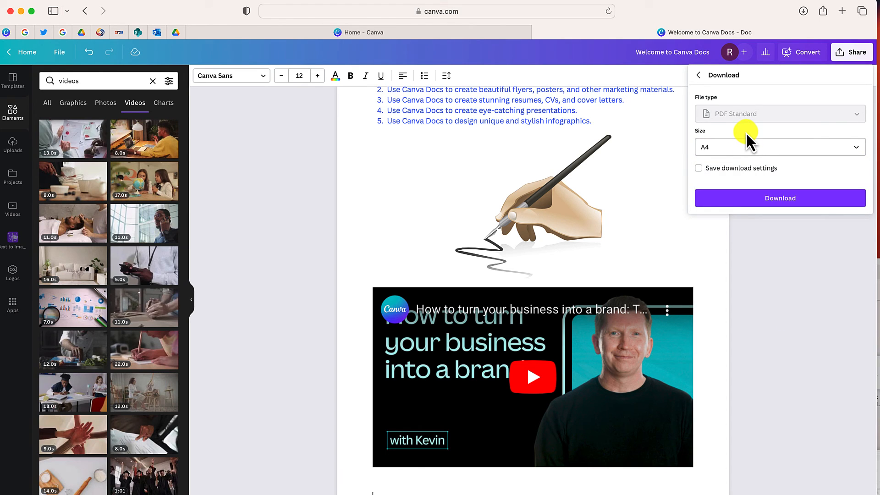
mouse_move(767, 100)
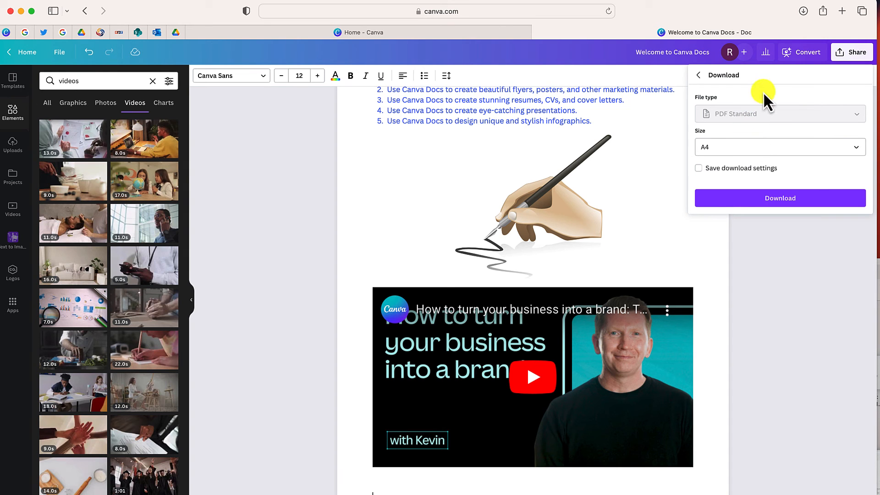
click(808, 51)
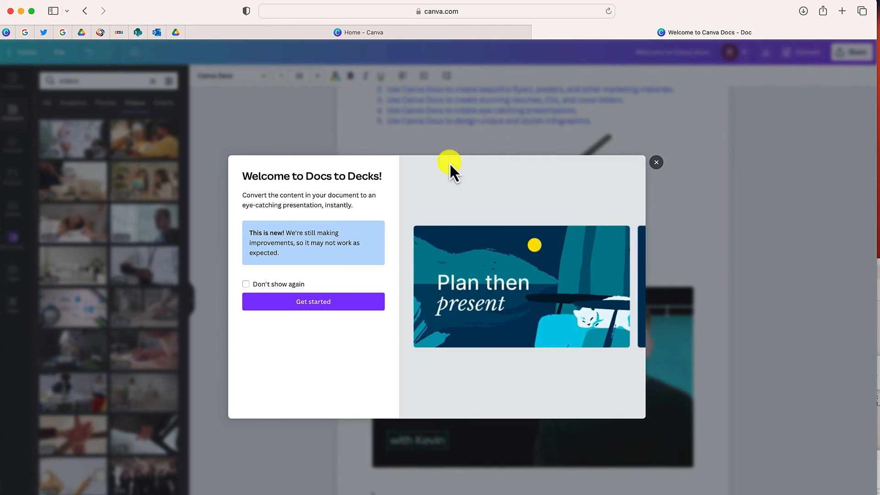
Begin Docs to Decks and choose the orange presentation style
click(313, 302)
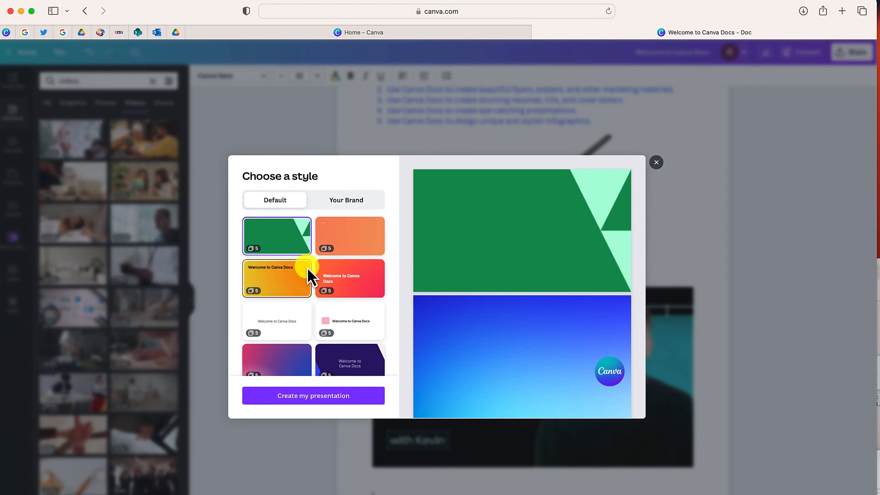
mouse_move(350, 236)
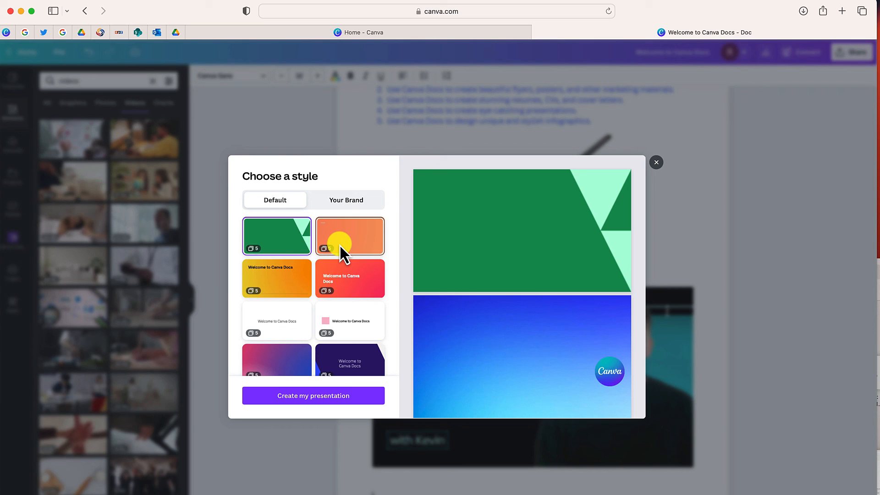
click(656, 163)
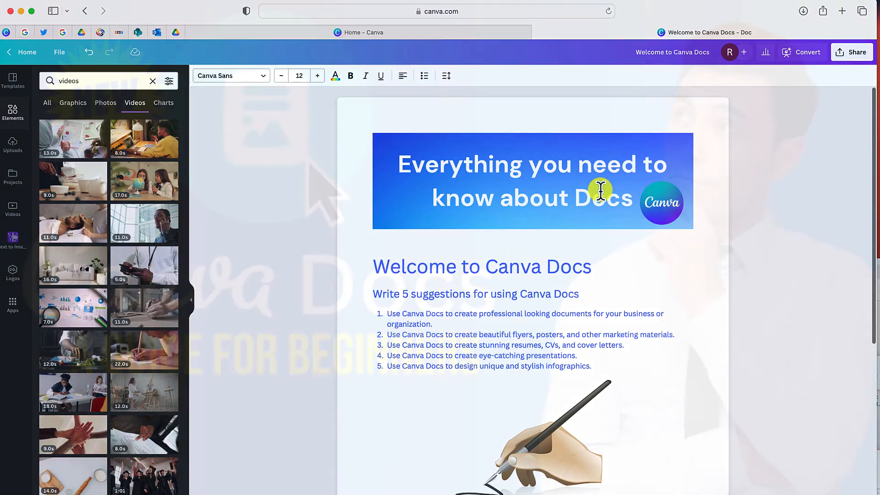